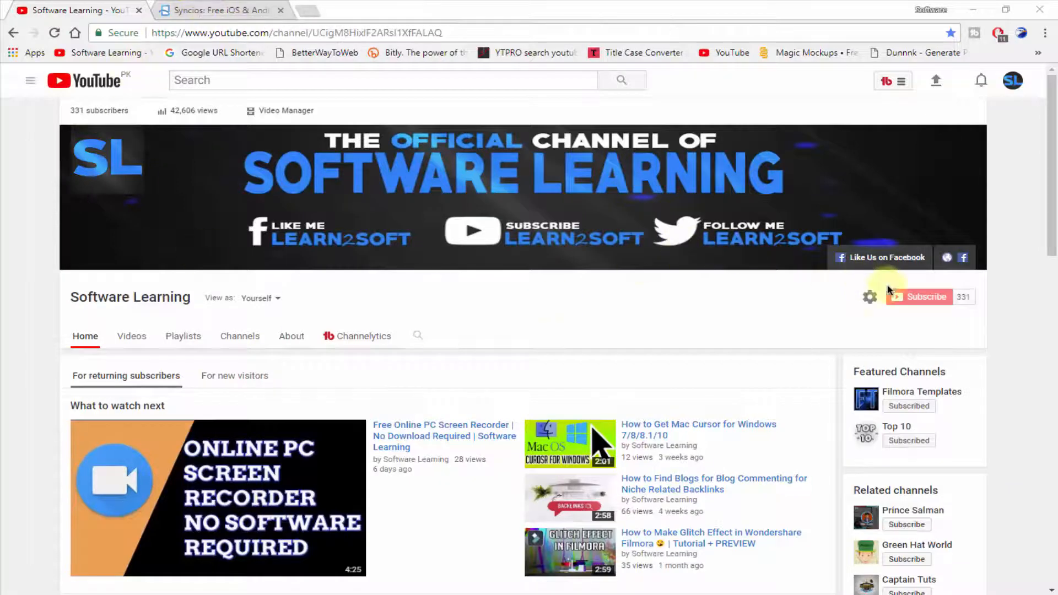
mouse_move(925, 297)
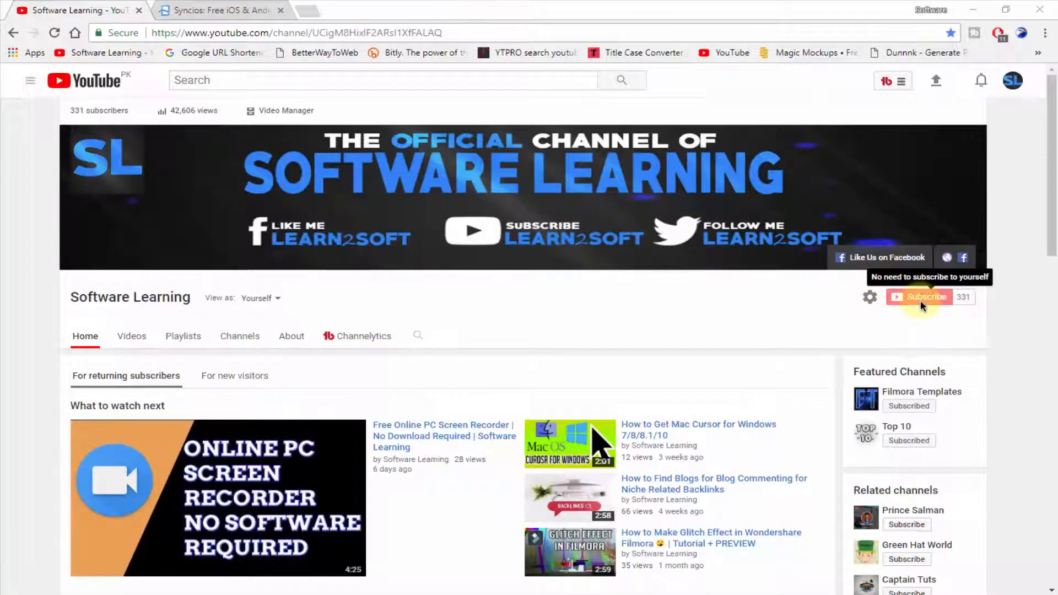
Start the Syncios installer download in EagleGet and minimize the browser to show the desktop
left_click(215, 10)
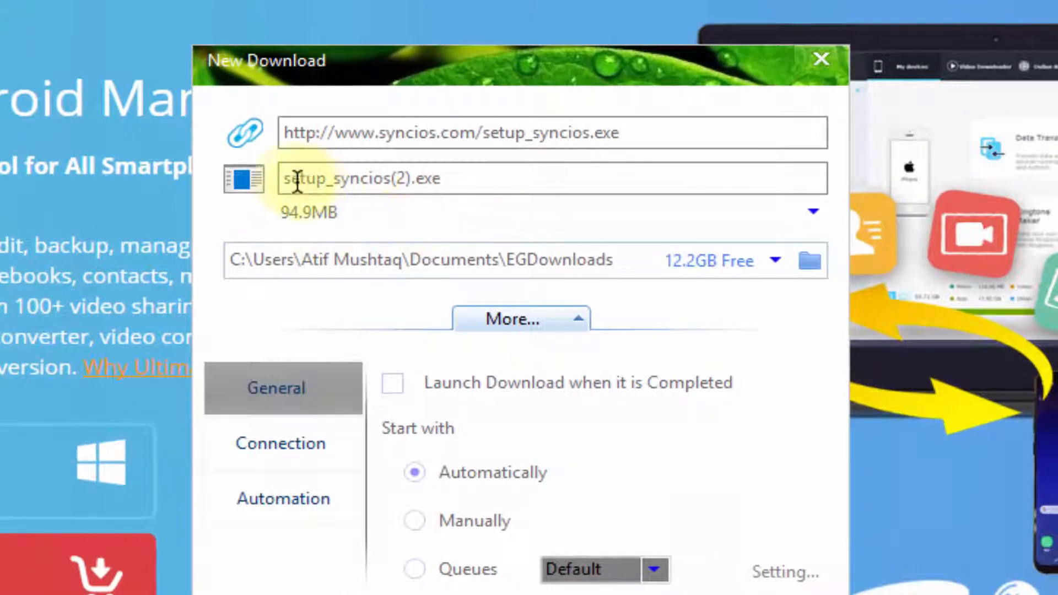
triple_click(361, 178)
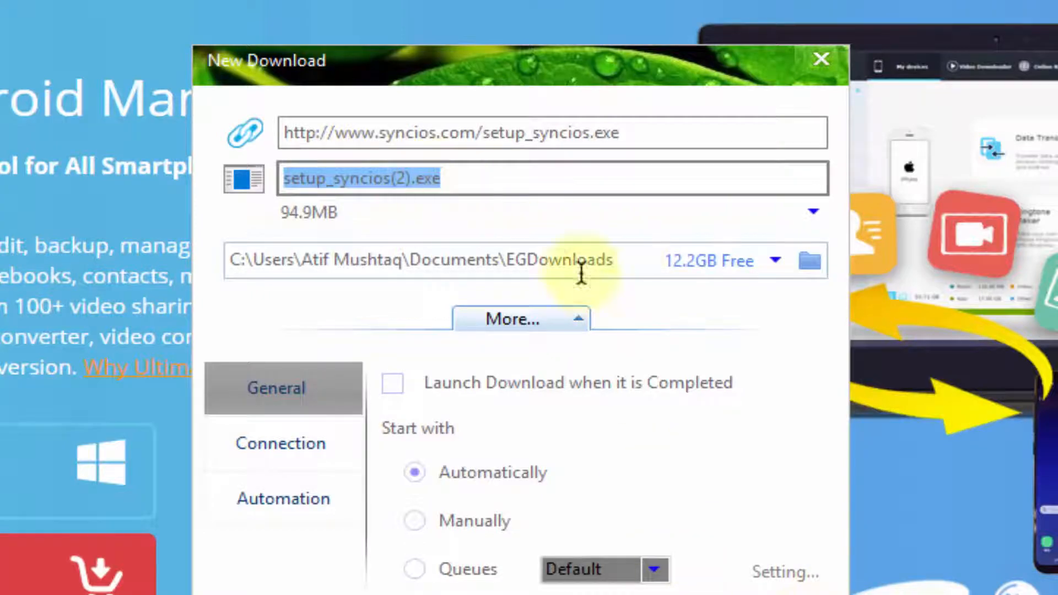
left_click(821, 59)
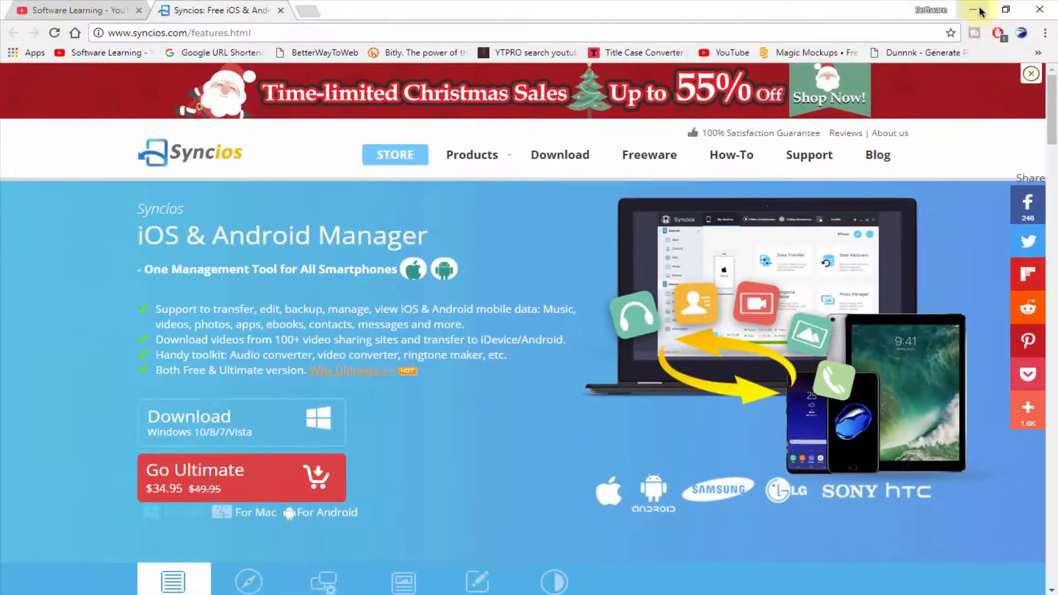
left_click(973, 10)
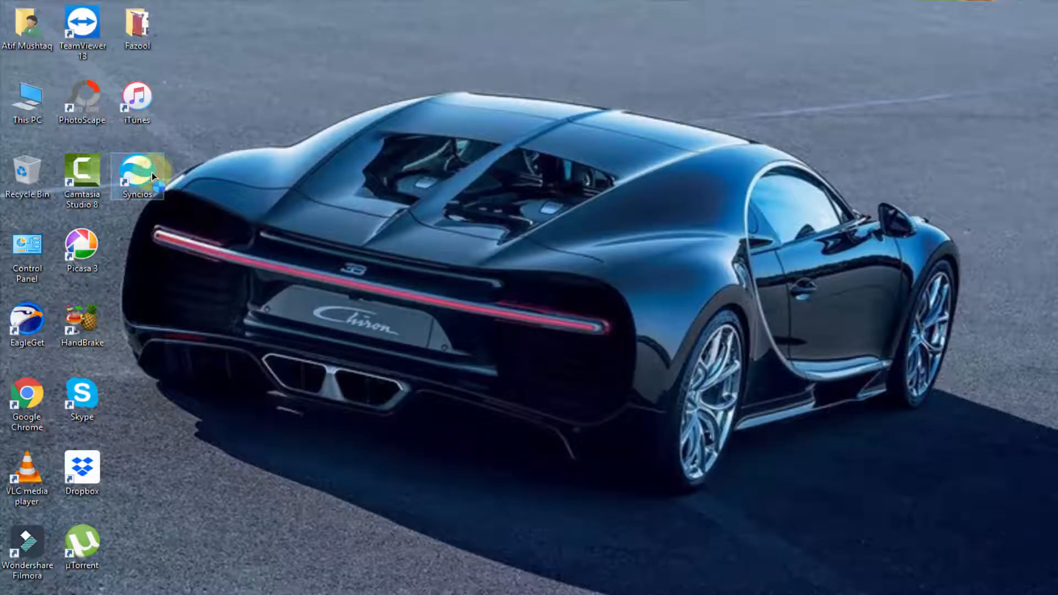
Launch Syncios from its desktop shortcut, reaching the My Devices screen
double_click(138, 172)
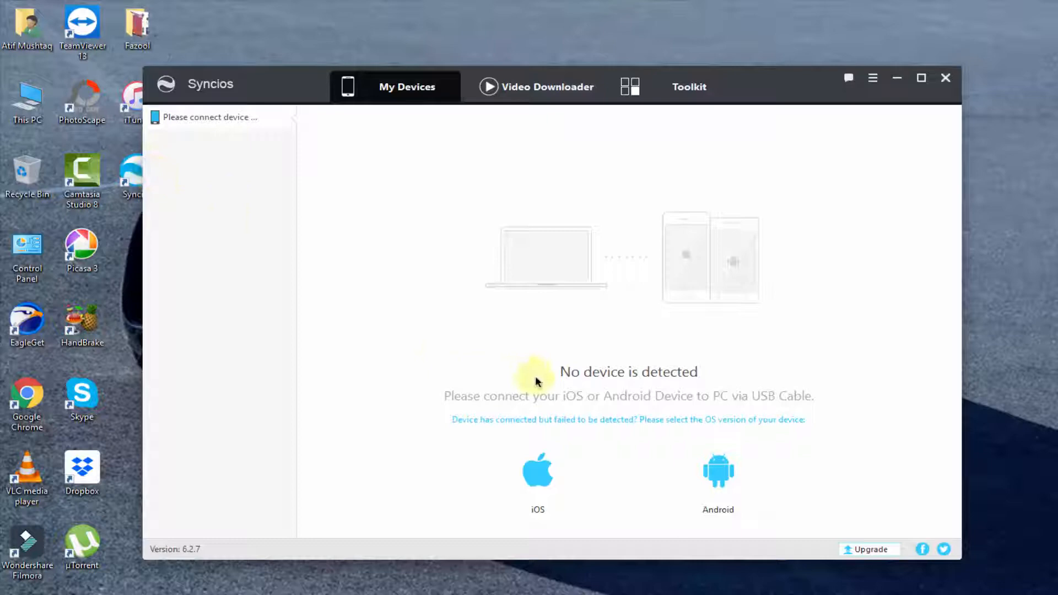
mouse_move(736, 410)
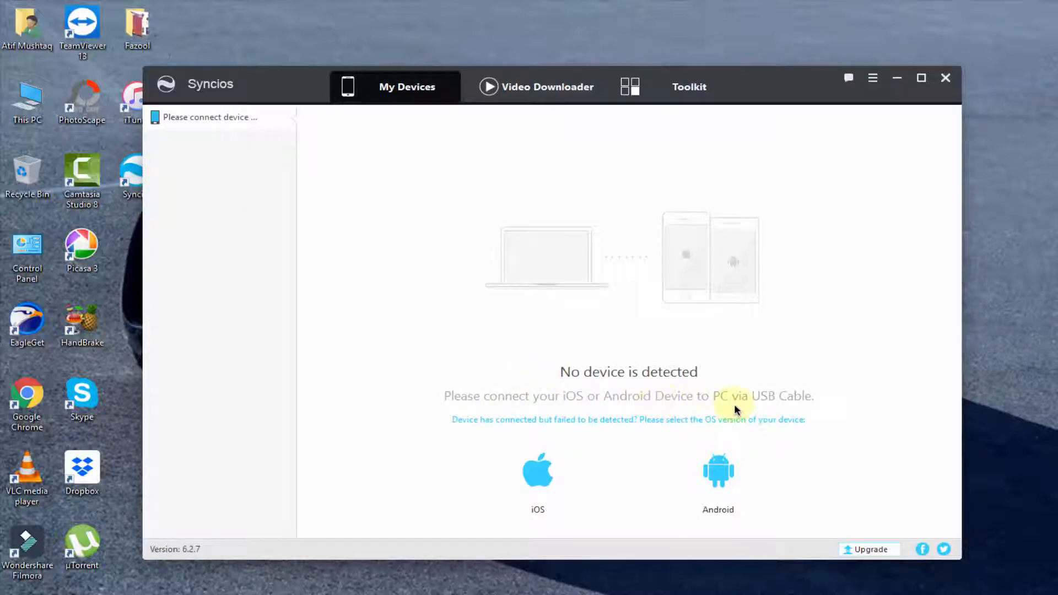
mouse_move(810, 405)
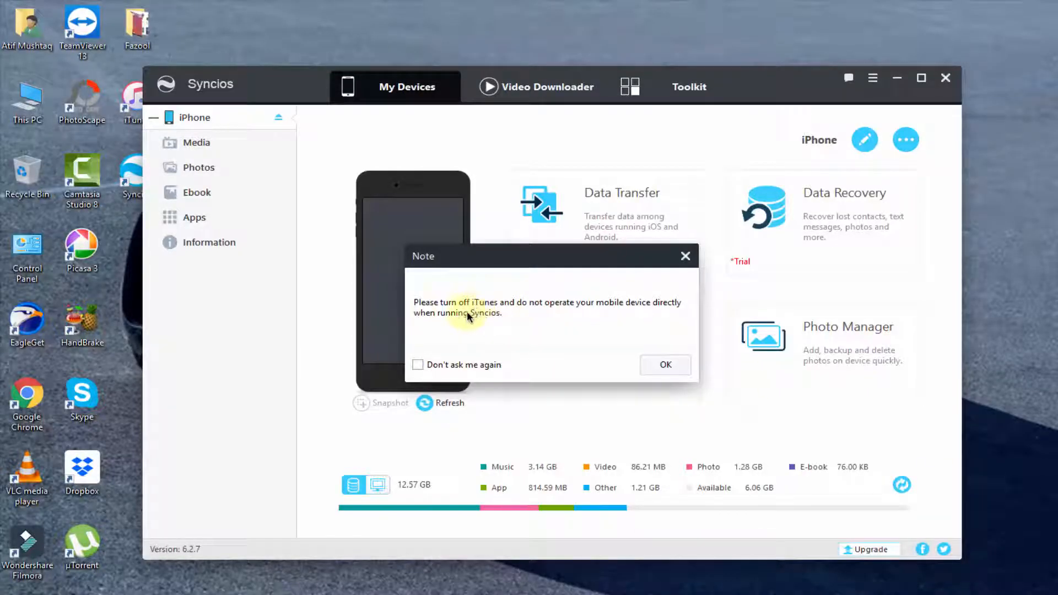
mouse_move(642, 312)
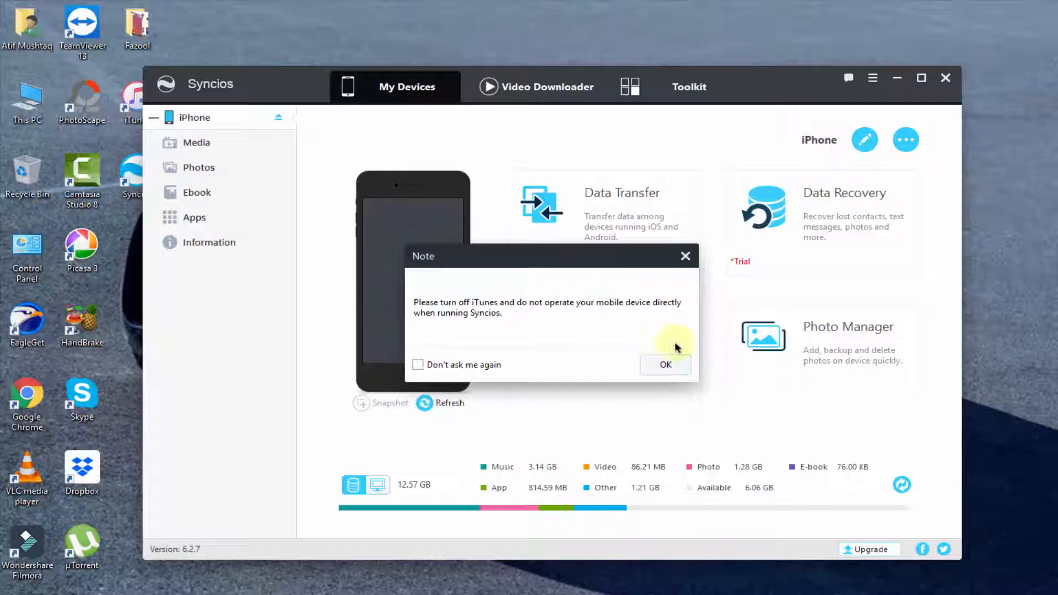
mouse_move(664, 365)
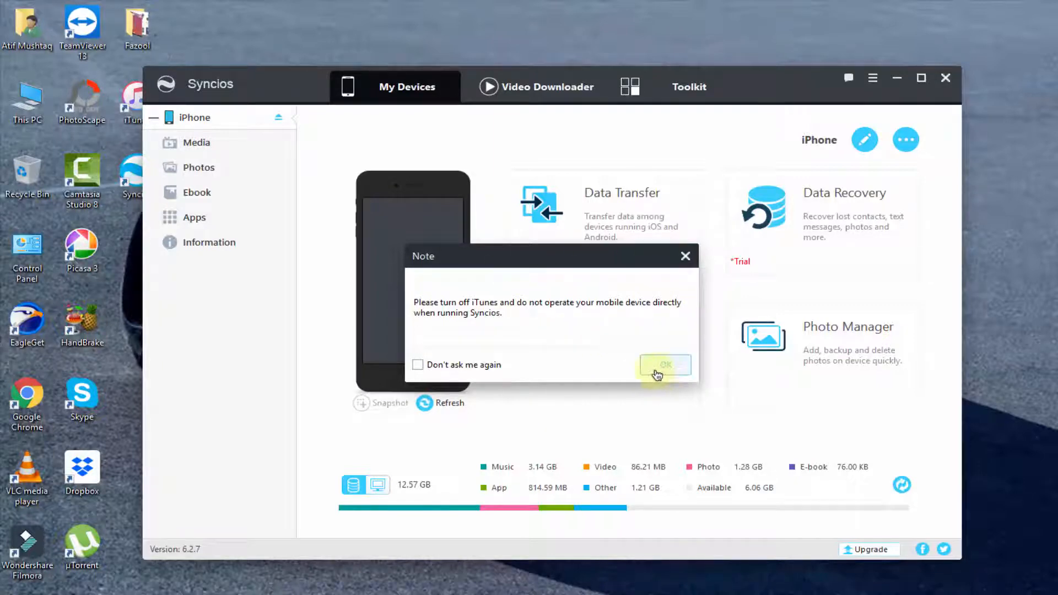
Dismiss the Note warning about turning off iTunes so the iPhone overview shows
left_click(665, 365)
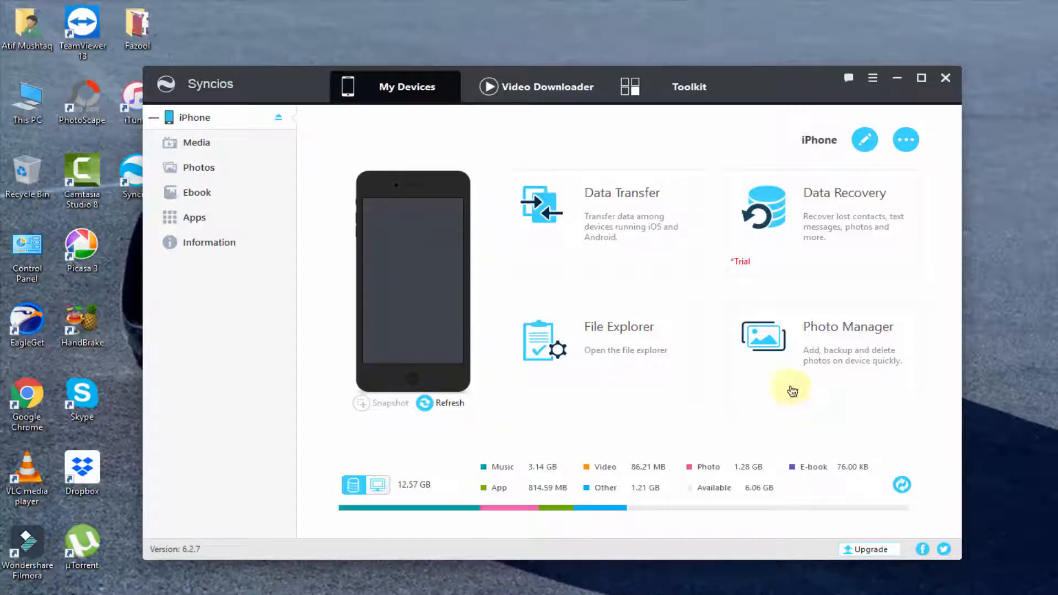
mouse_move(460, 157)
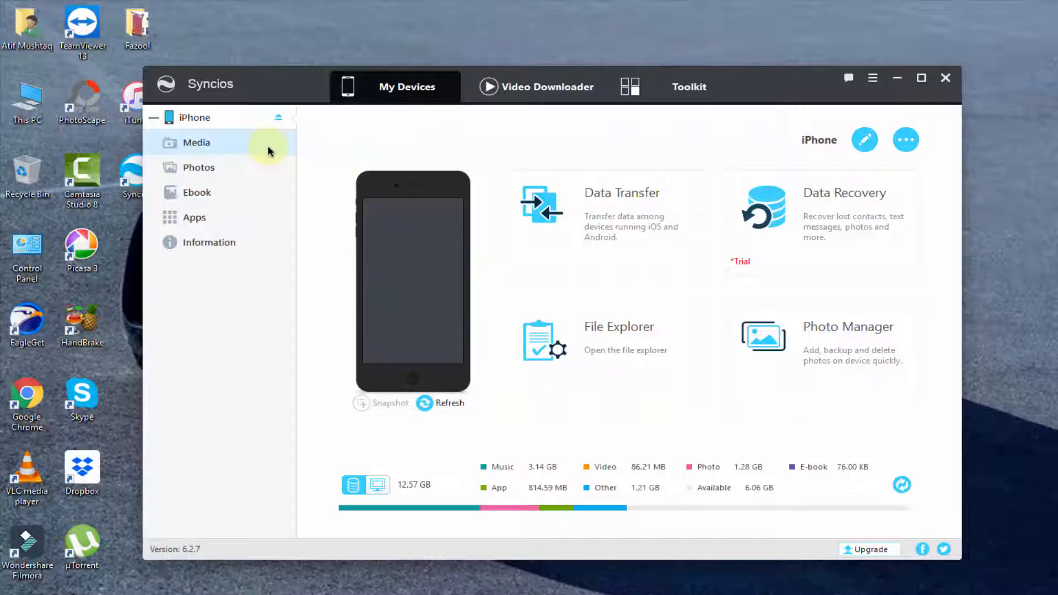
Browse the iPhone's Media library of 276 audio files
left_click(197, 142)
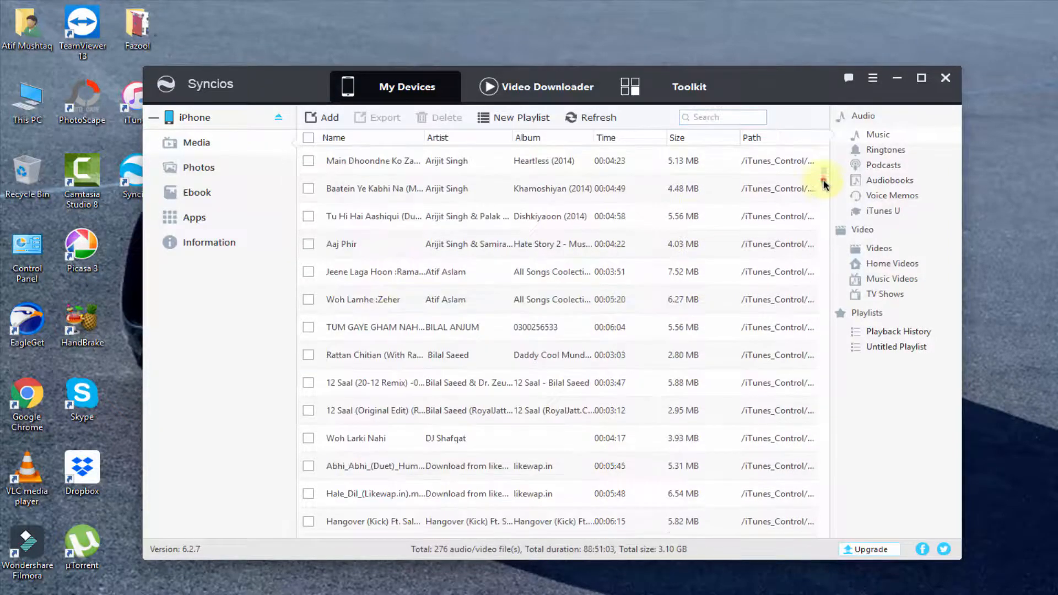
scroll("down", 3)
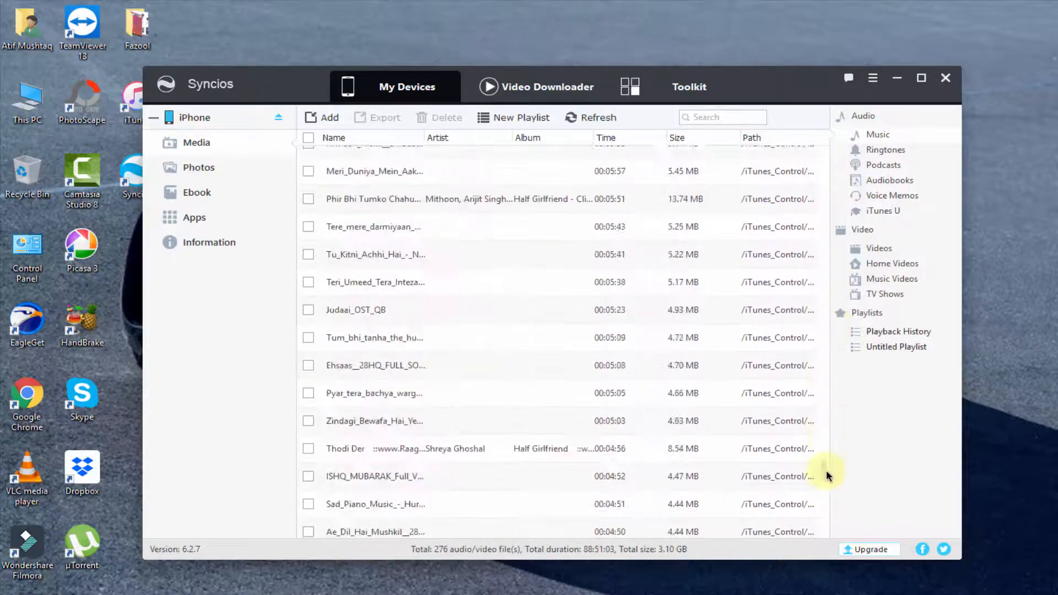
mouse_move(892, 264)
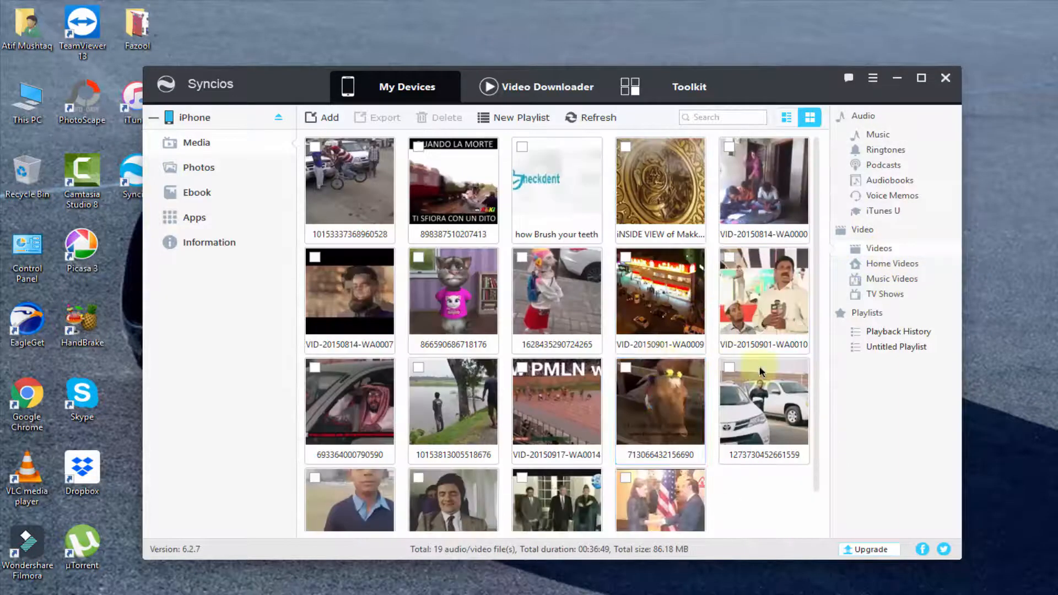
mouse_move(660, 180)
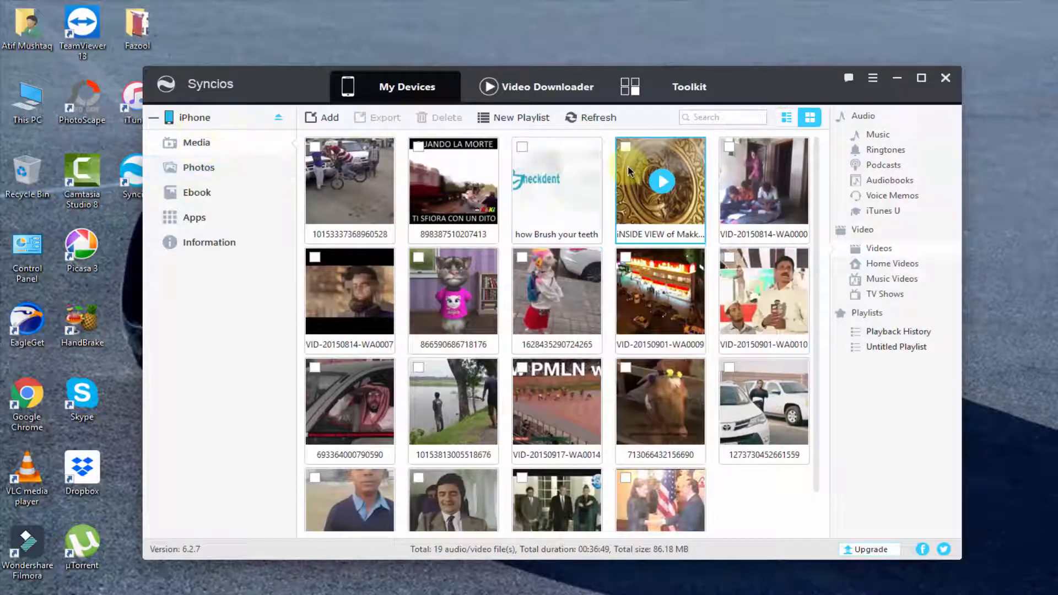
mouse_move(902, 196)
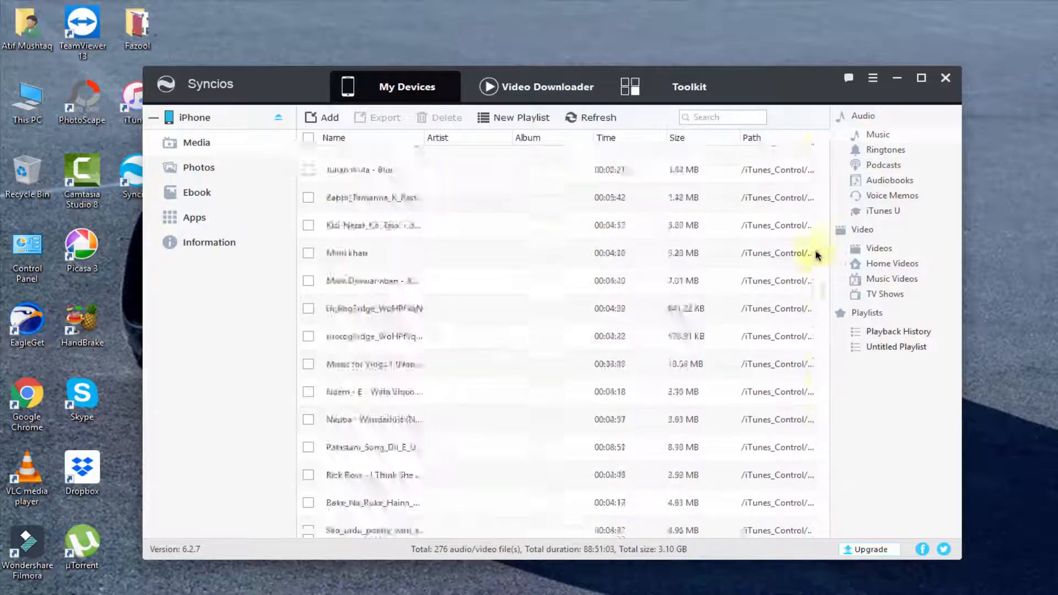
Add the three MP3 files from Documents > EGDownloads to the iPhone's music library
left_click(327, 117)
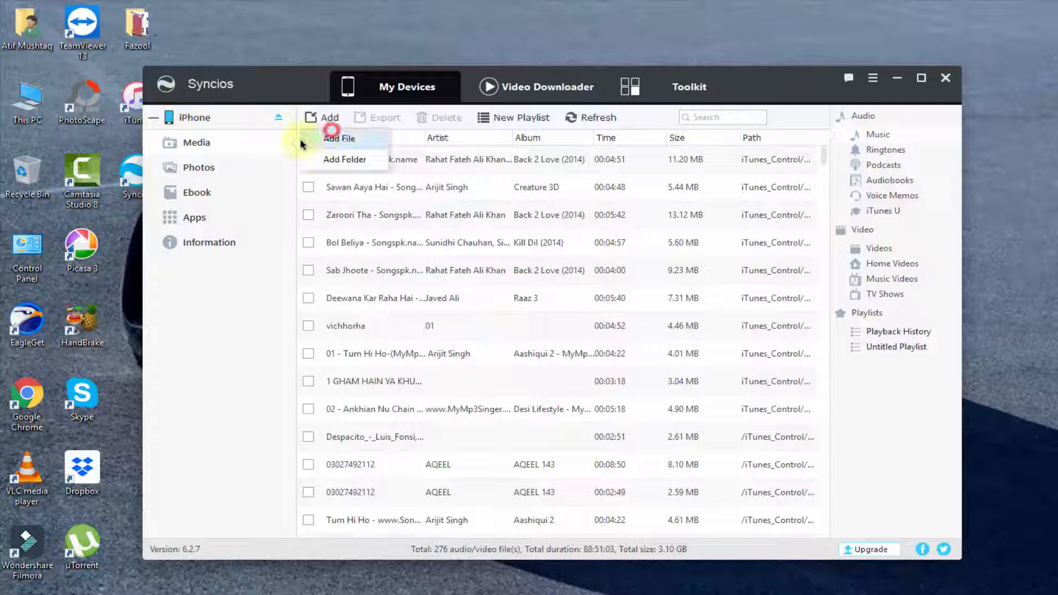
mouse_move(344, 159)
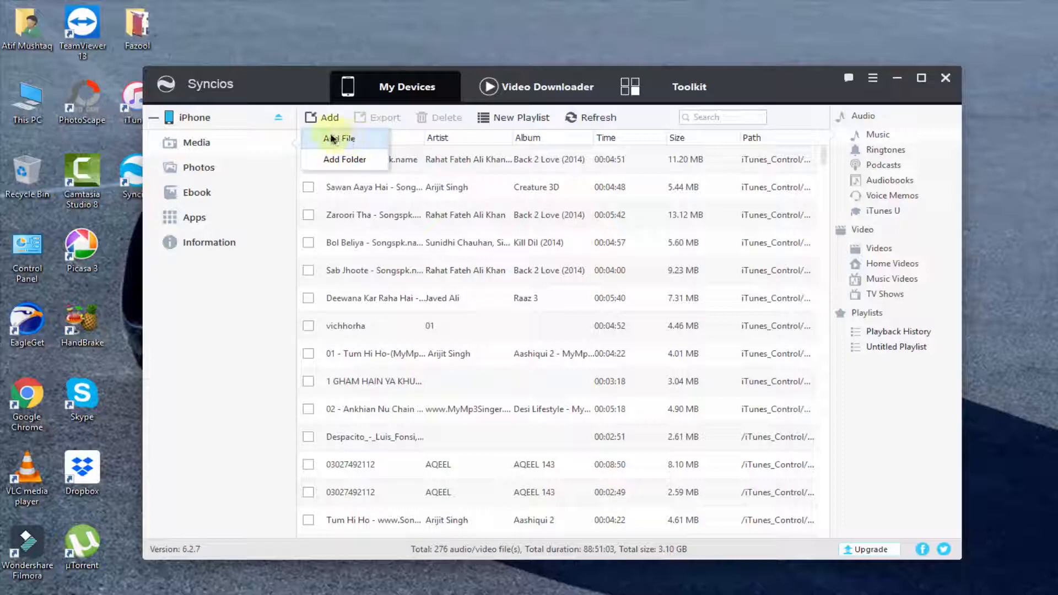
left_click(339, 138)
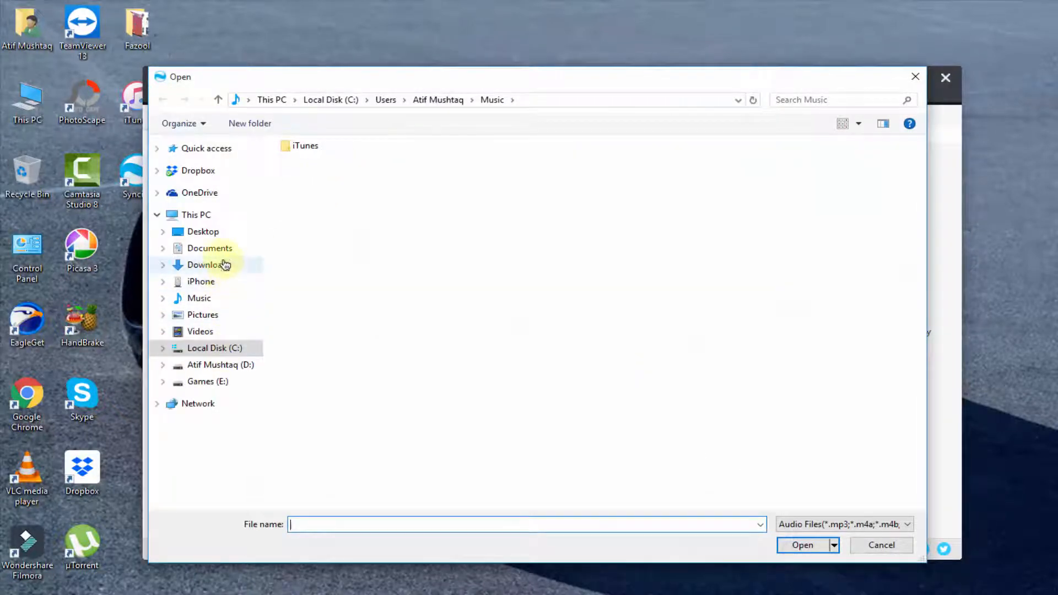
left_click(209, 249)
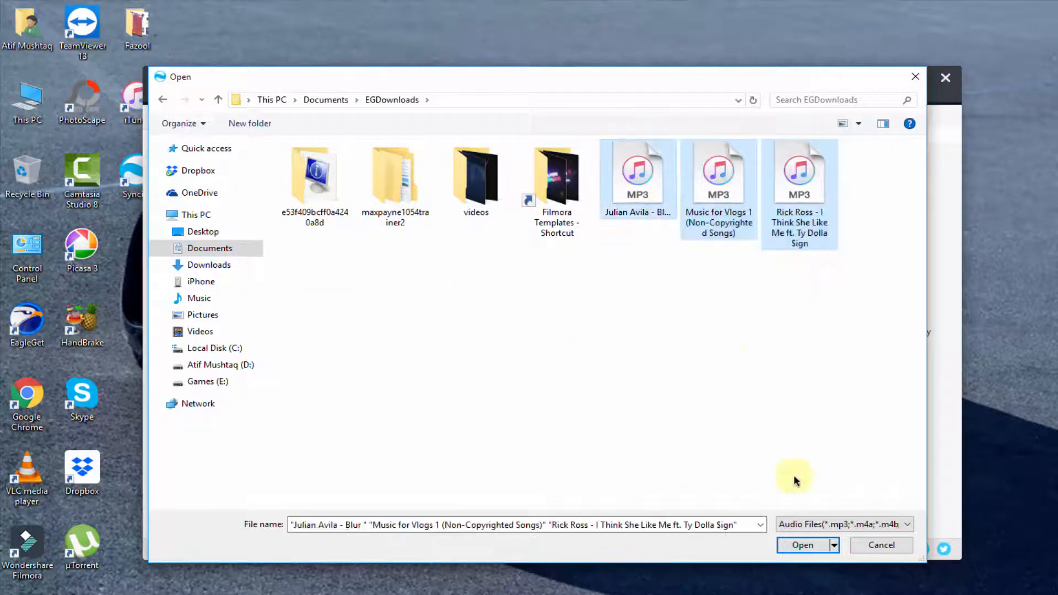
left_click(803, 544)
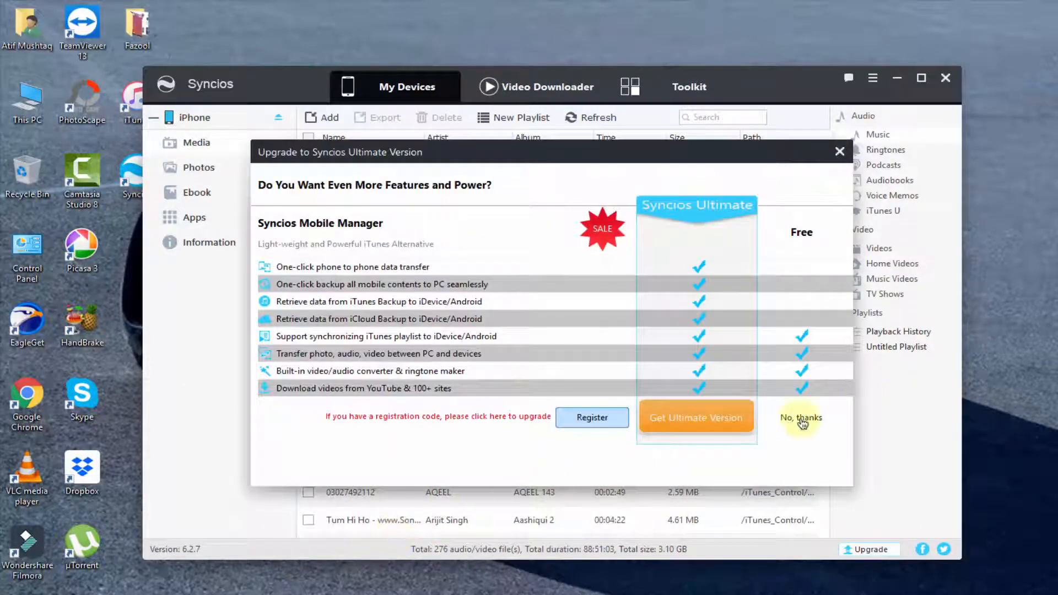
Decline the upgrade offer and search 'ju' to confirm Julian Avila - Blur was added, then clear the search
left_click(802, 418)
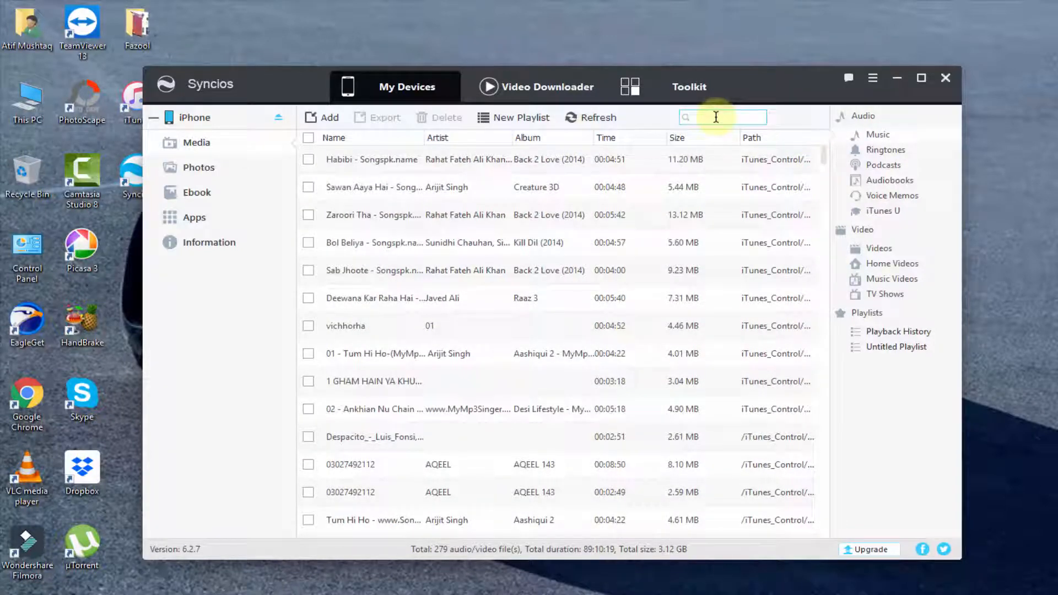
type("jul")
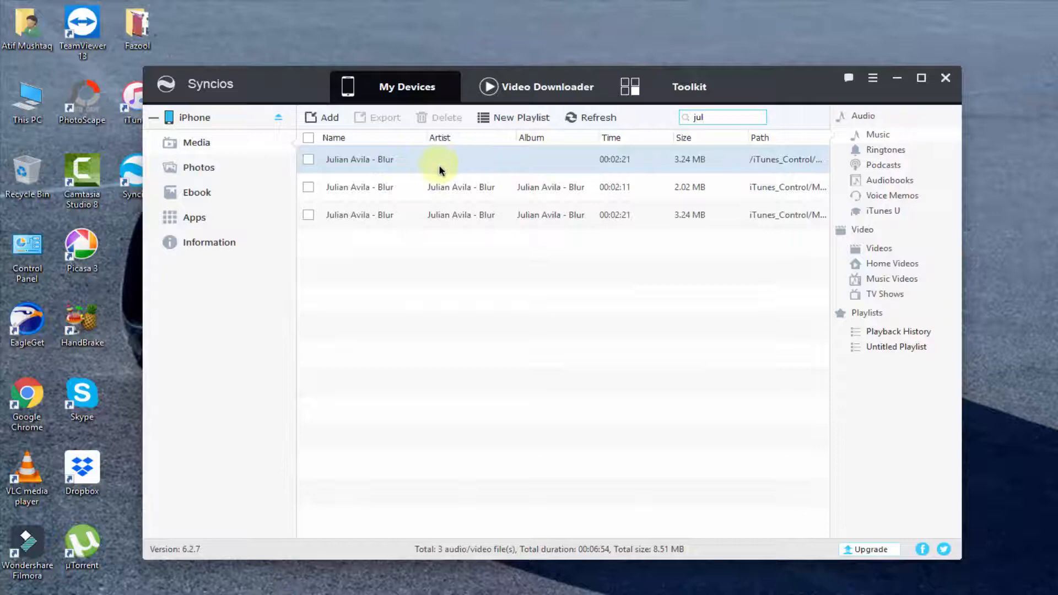
left_click(721, 116)
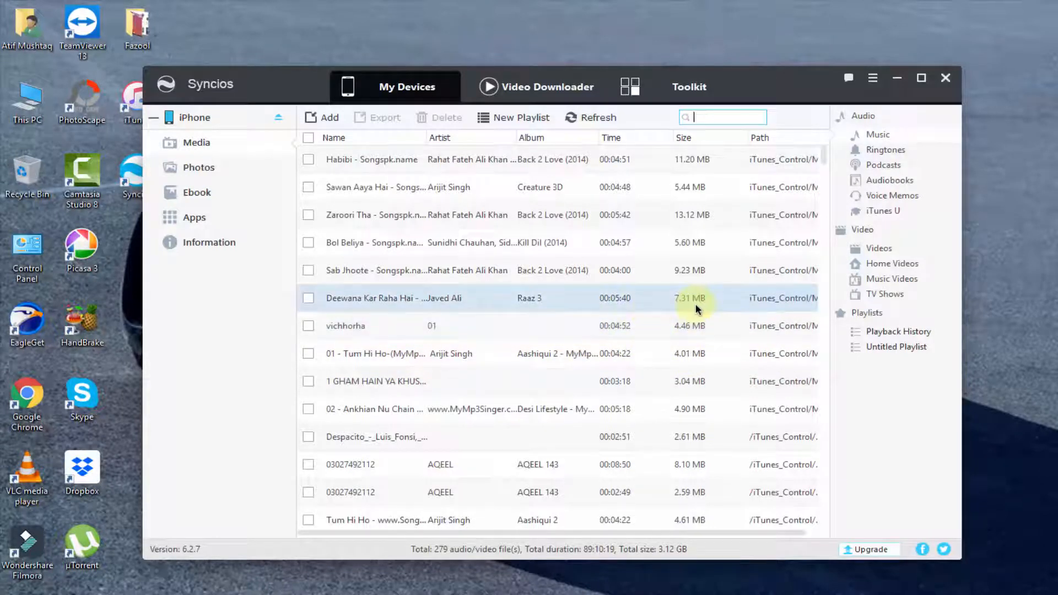
Export Habibi - Songspk.name from the iPhone to the default Syncios Media folder in Documents
left_click(432, 159)
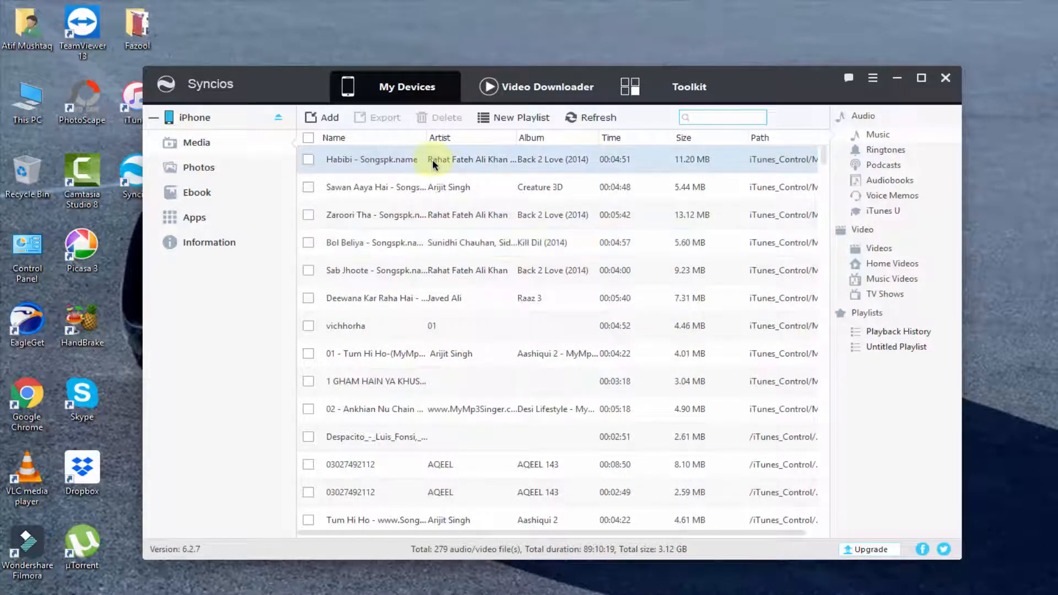
left_click(309, 159)
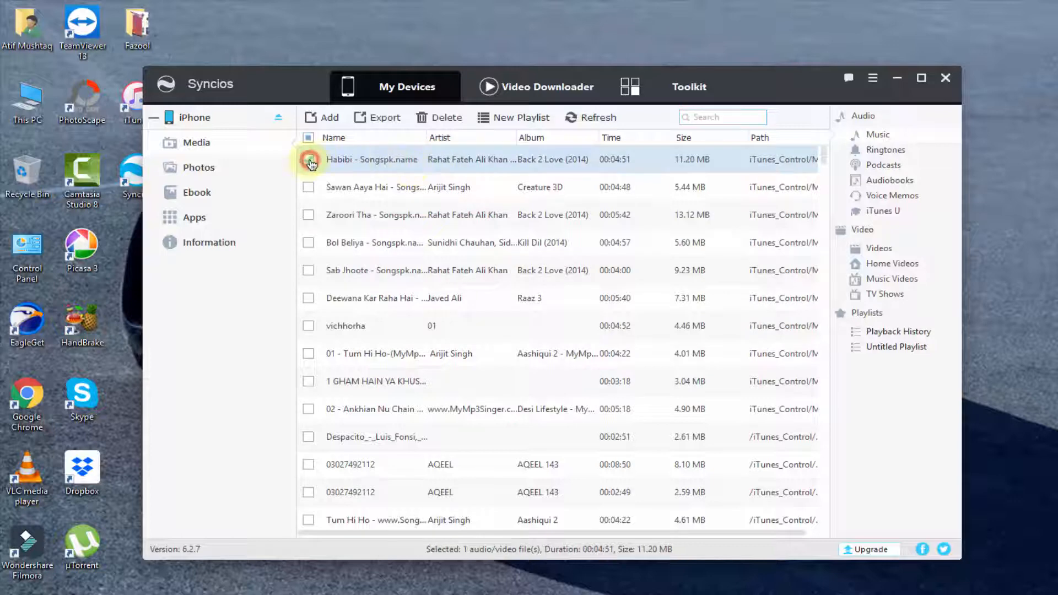
left_click(309, 159)
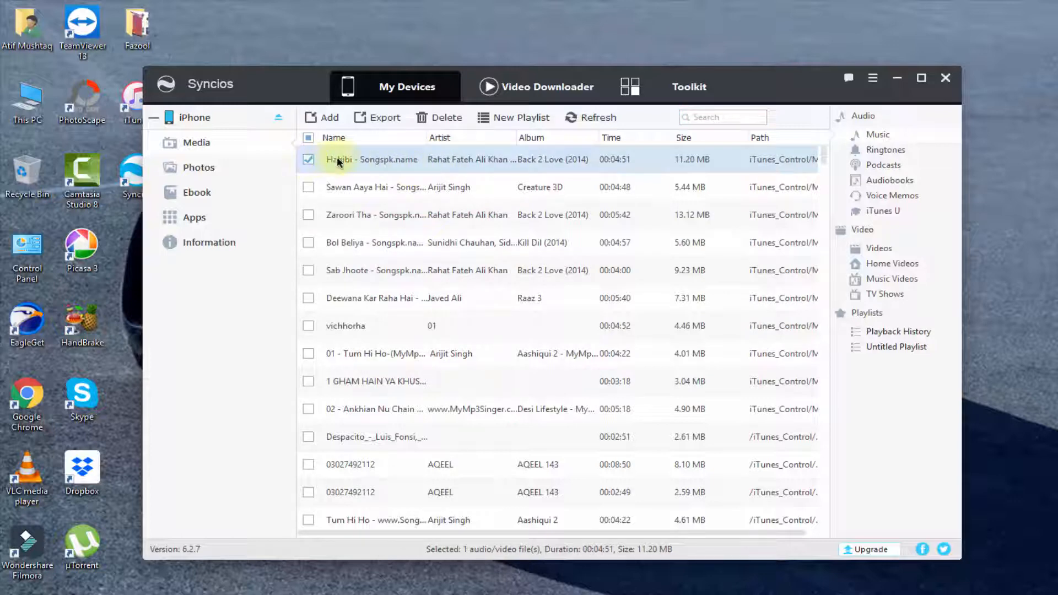
left_click(385, 117)
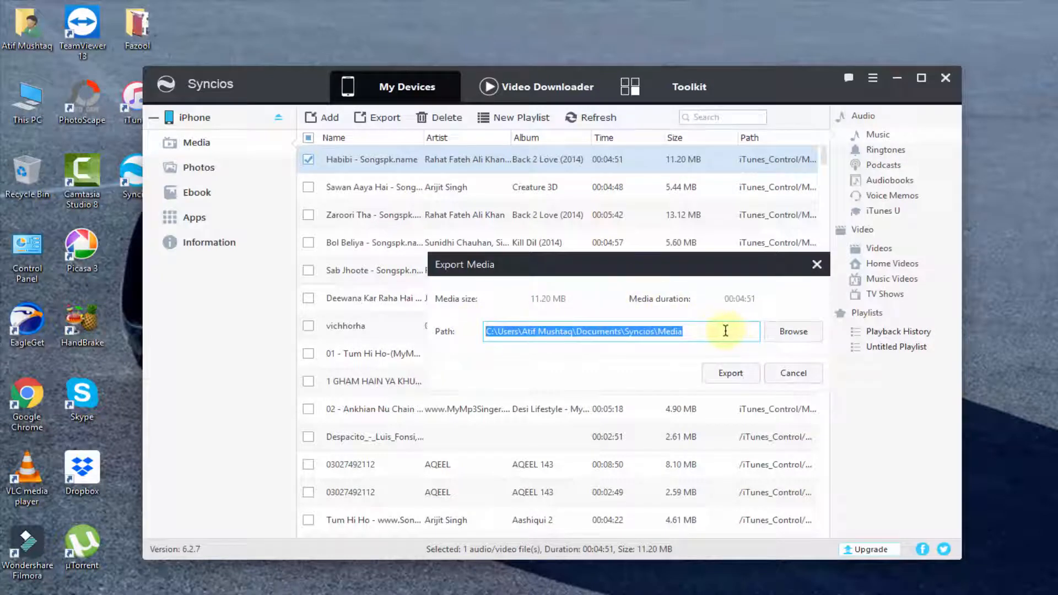
left_click(793, 331)
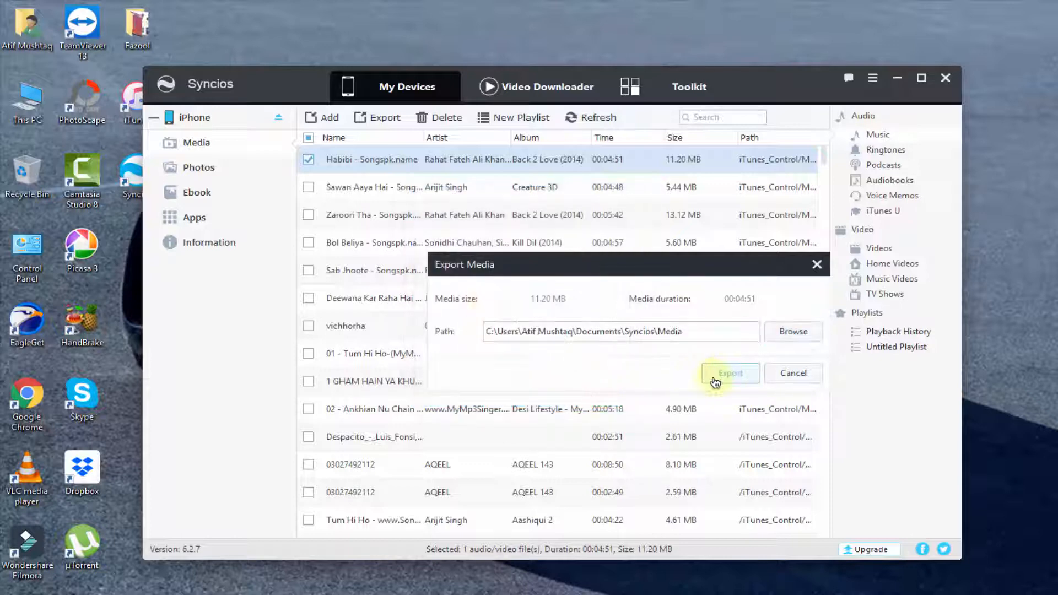
left_click(729, 373)
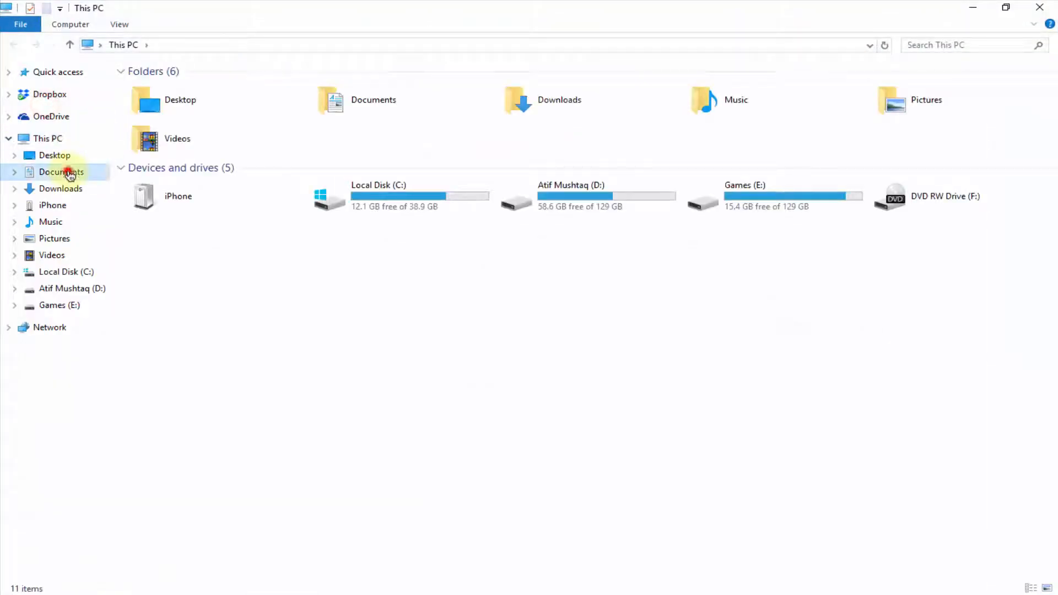
Check Documents > Syncios > Media in File Explorer for the exported song
double_click(60, 171)
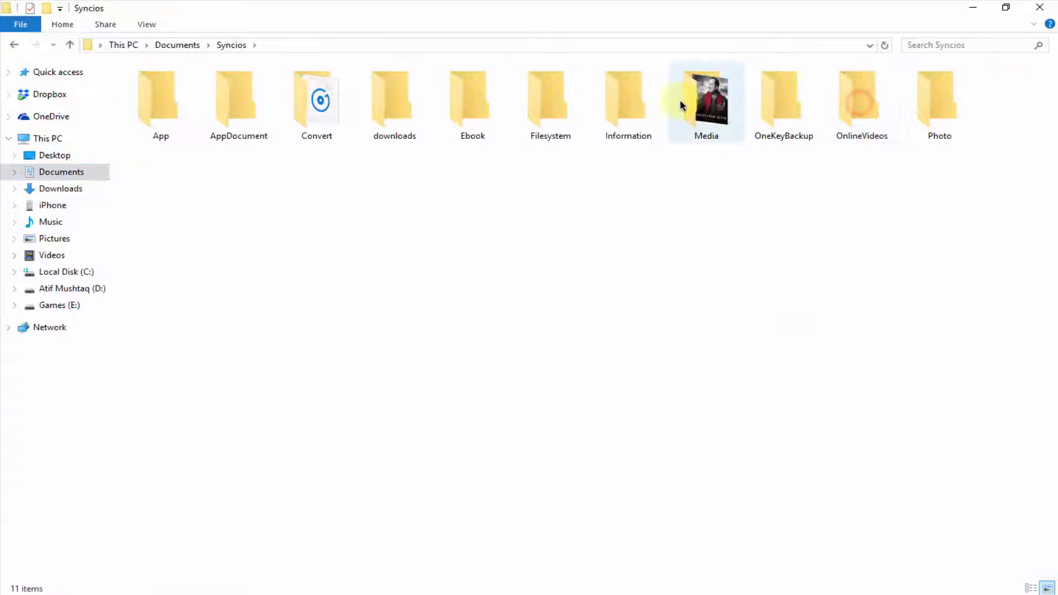
double_click(706, 102)
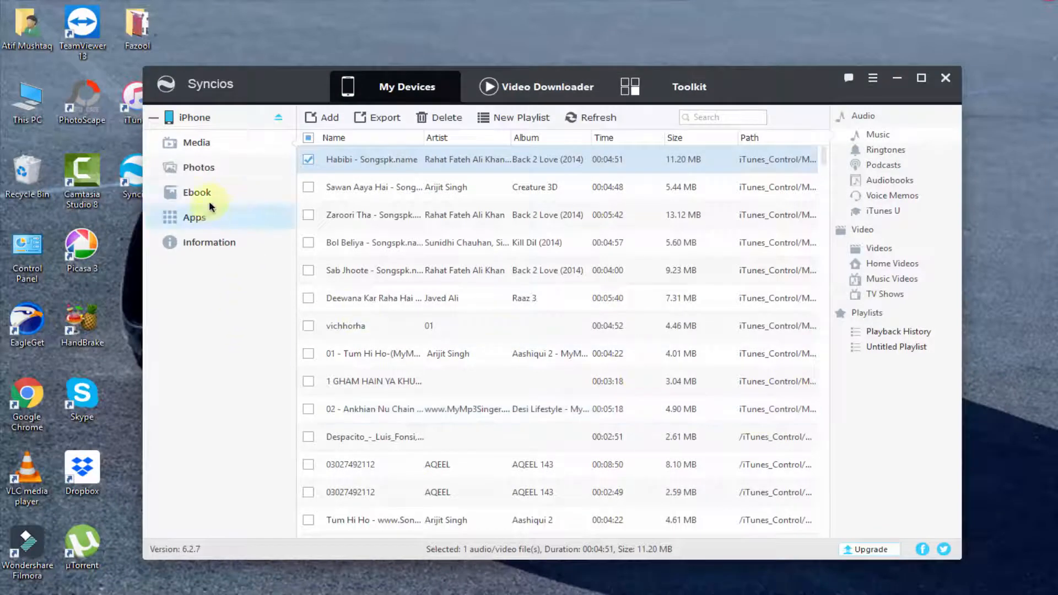
mouse_move(892, 279)
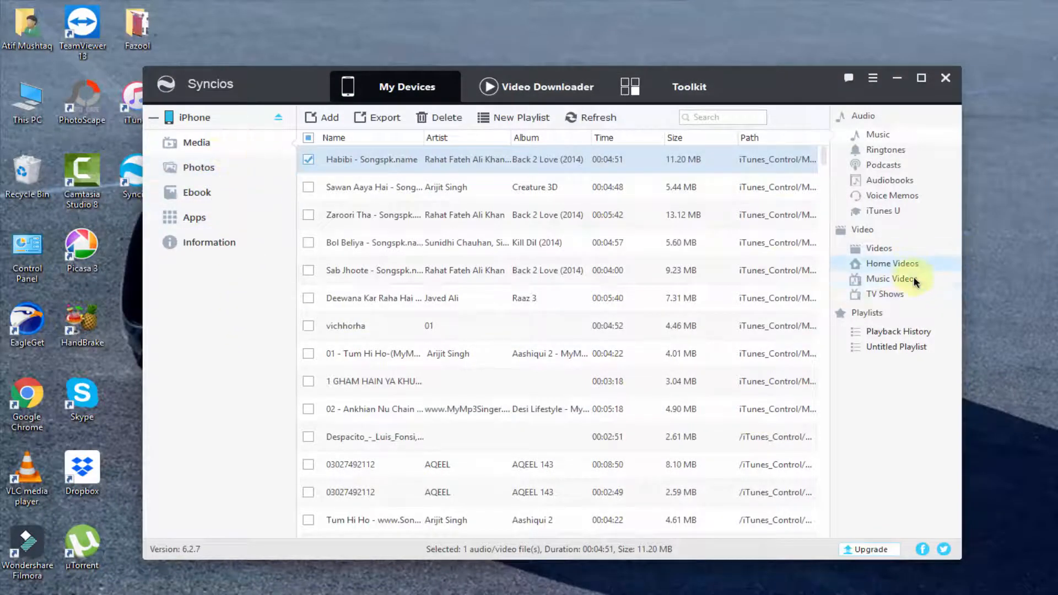
mouse_move(641, 181)
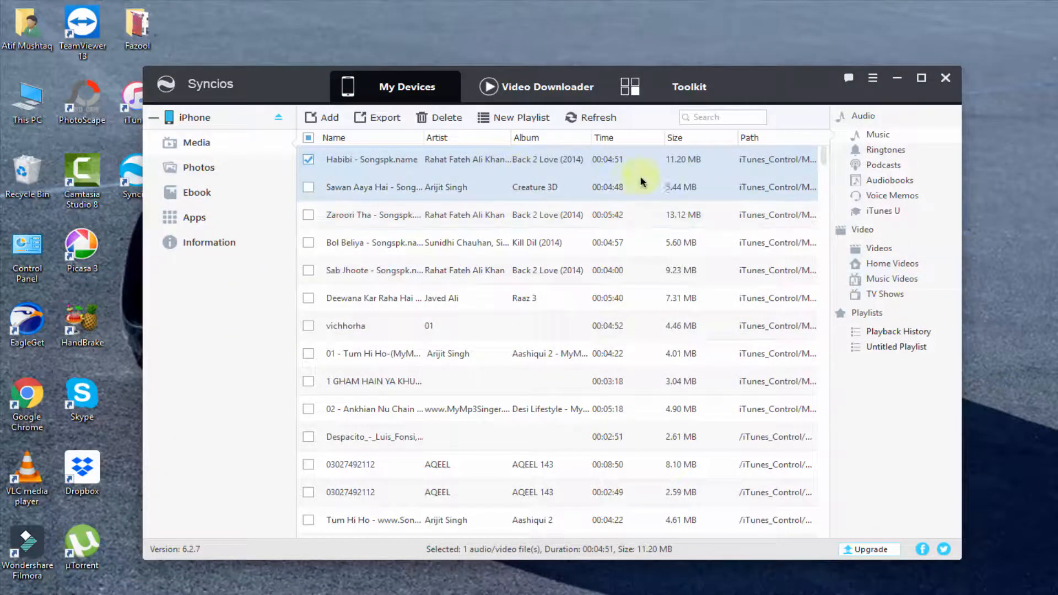